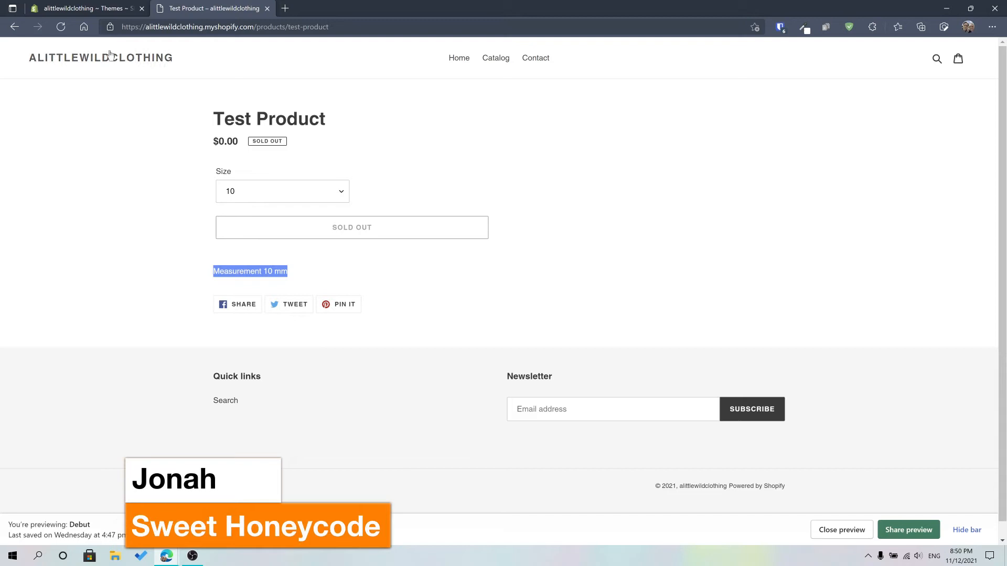
- Return to the Themes page and dismiss the Debut theme's Actions menu
{"action": "left_click", "coordinate": [84, 8]}
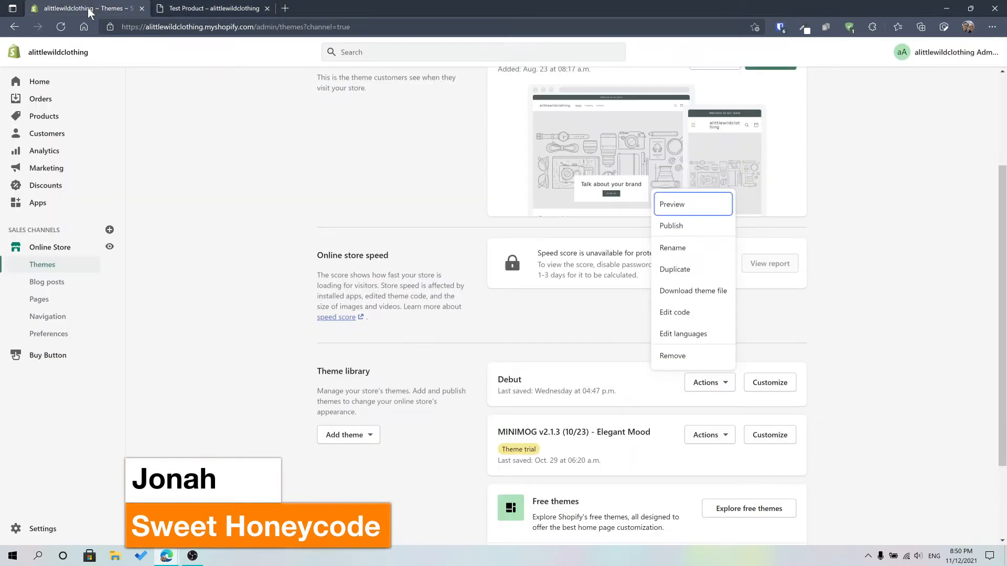
{"action": "left_click", "coordinate": [234, 265]}
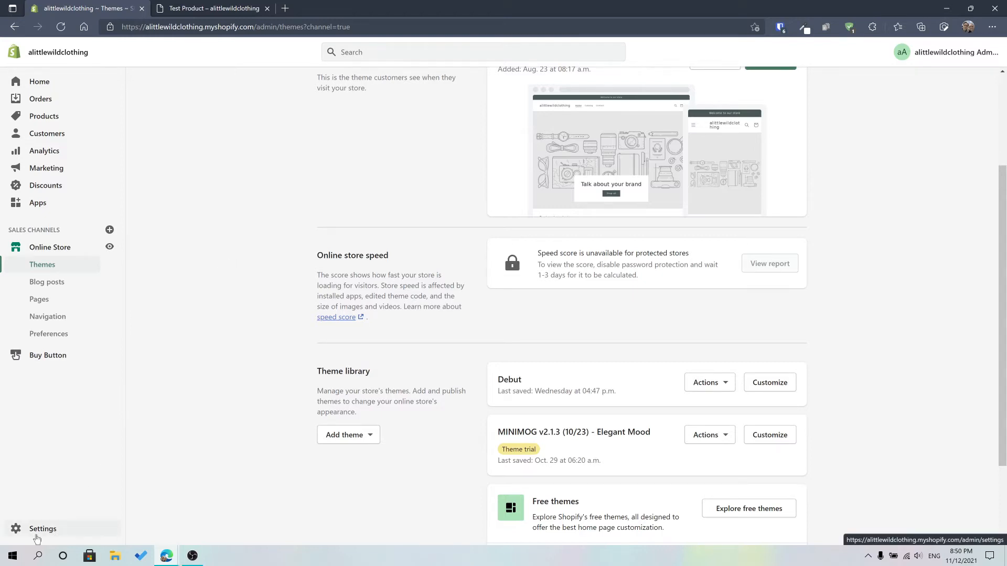
- Go from Settings to the Metafields overview listing definition counts
{"action": "left_click", "coordinate": [42, 528]}
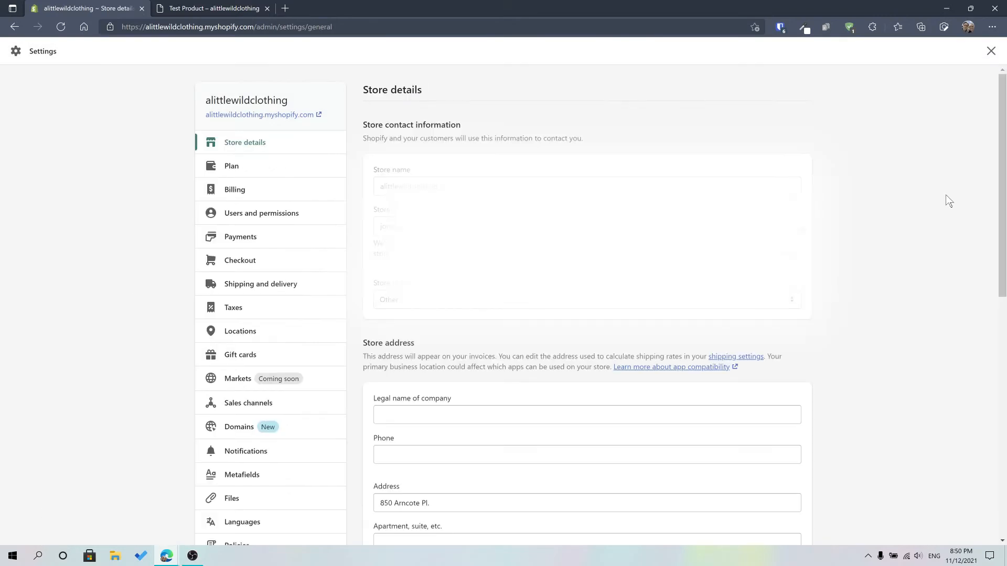
{"action": "mouse_move", "coordinate": [169, 212]}
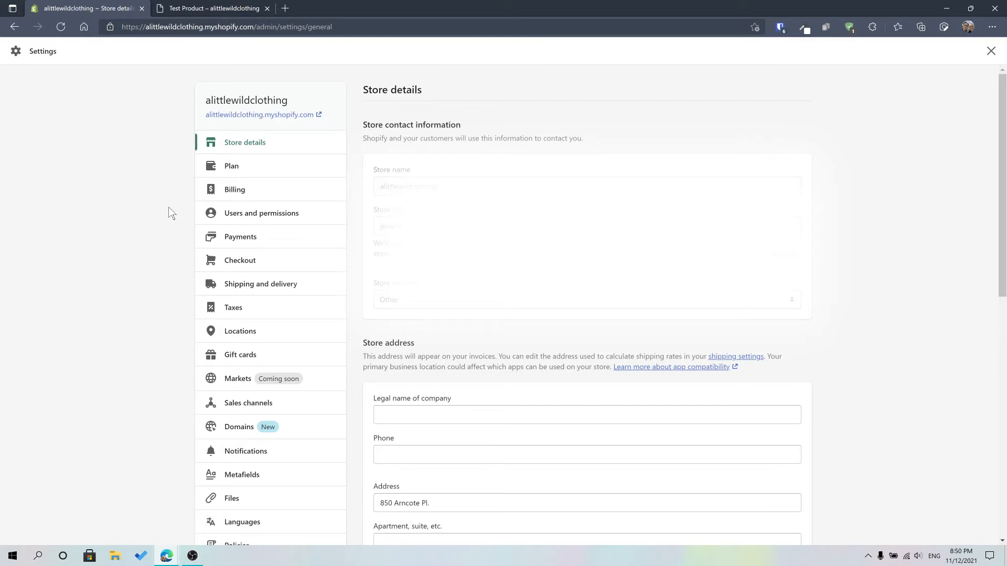
{"action": "scroll", "scroll_direction": "down", "scroll_amount": 3}
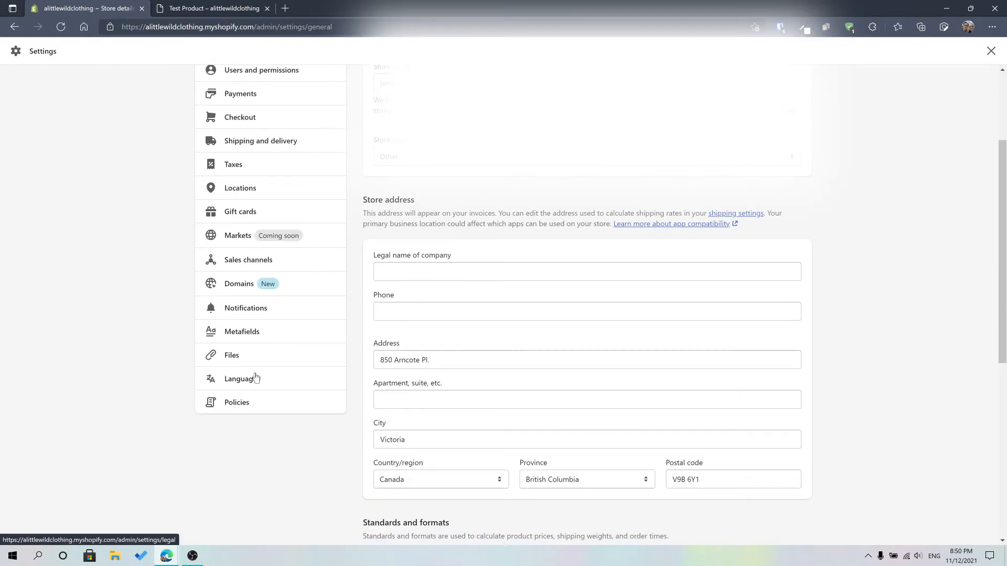
{"action": "left_click", "coordinate": [242, 331]}
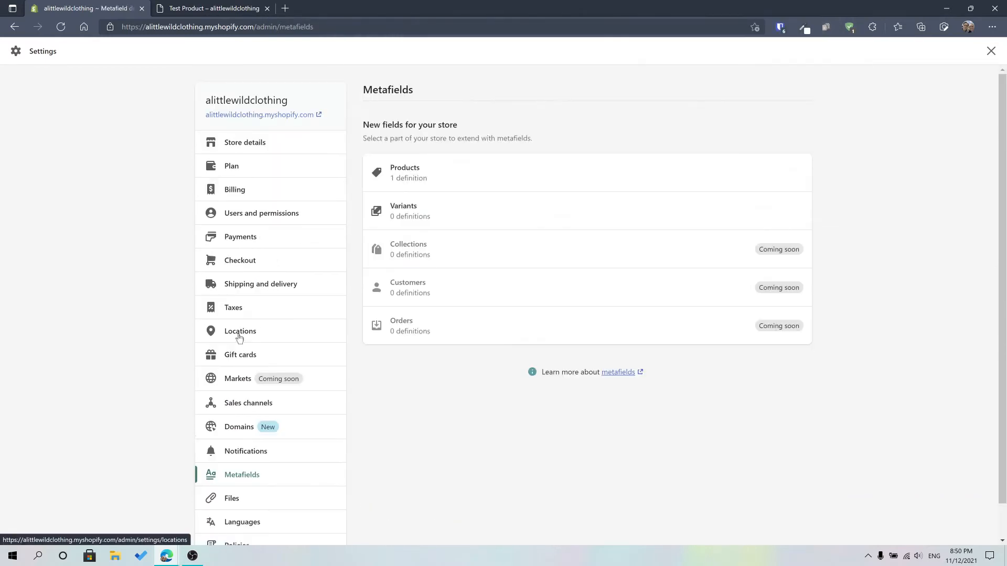
{"action": "mouse_move", "coordinate": [406, 174]}
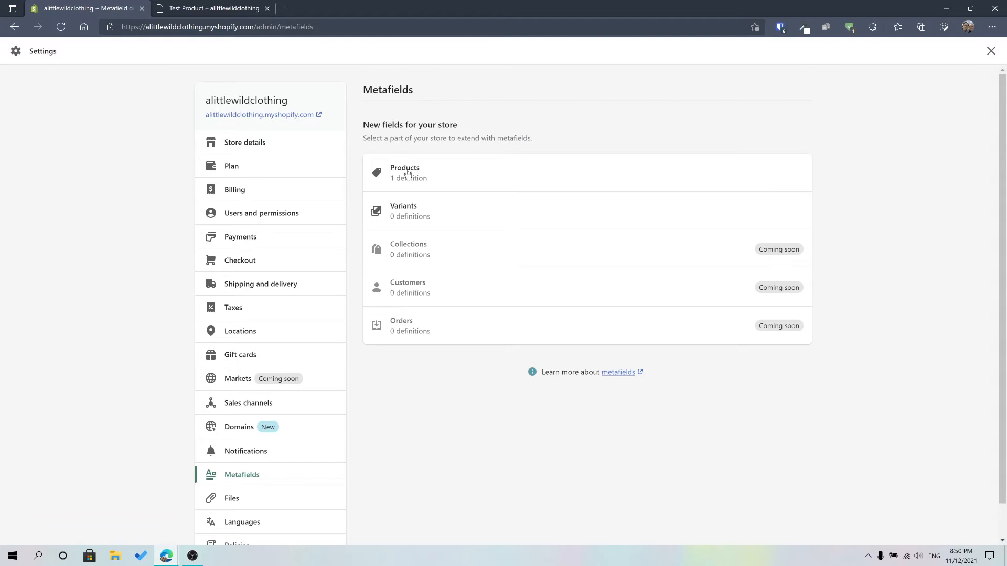
- View the product metafield definitions, showing the Measurement Dimension definition
{"action": "left_click", "coordinate": [404, 172]}
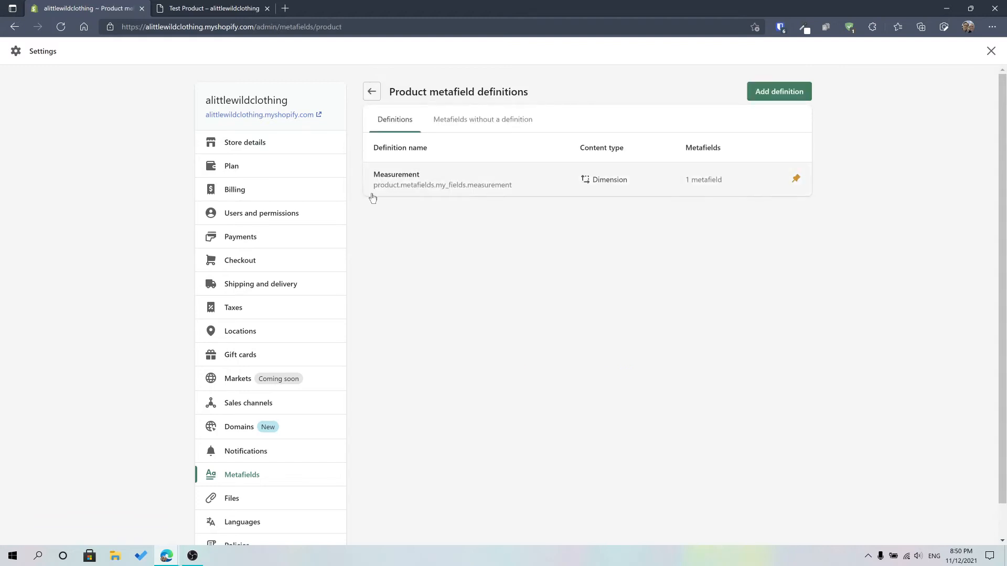
{"action": "mouse_move", "coordinate": [476, 190]}
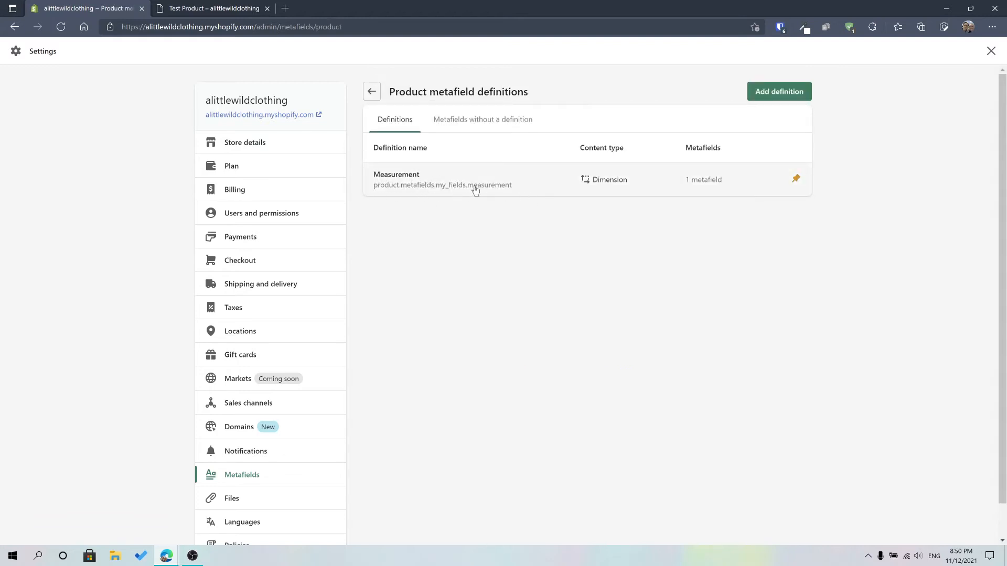
{"action": "mouse_move", "coordinate": [430, 192]}
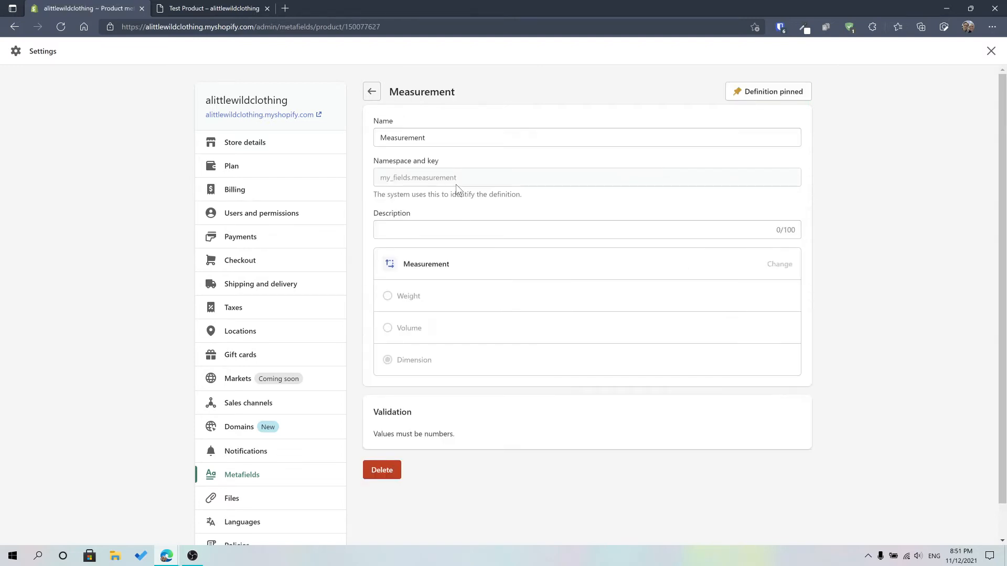
{"action": "mouse_move", "coordinate": [925, 223]}
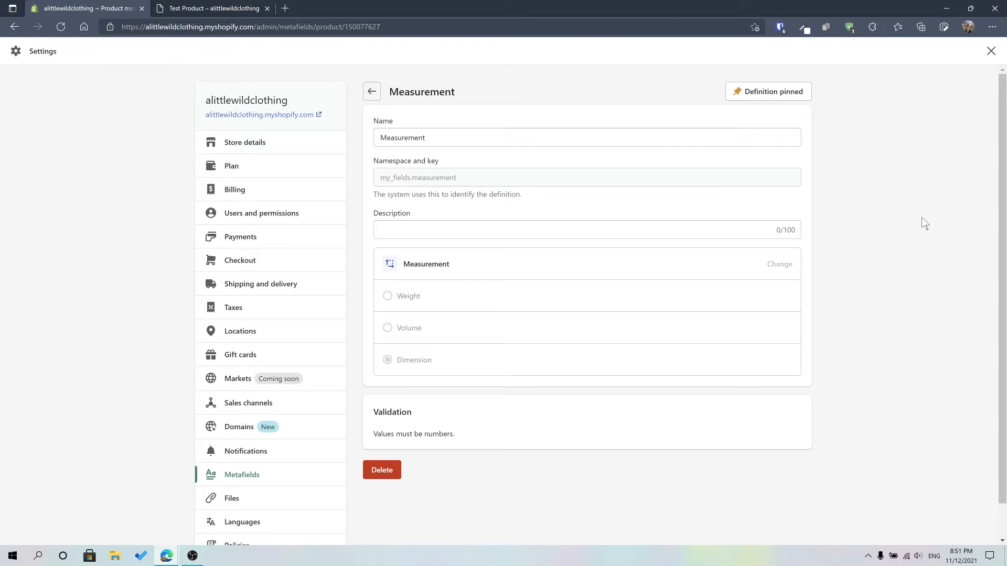
{"action": "mouse_move", "coordinate": [935, 213]}
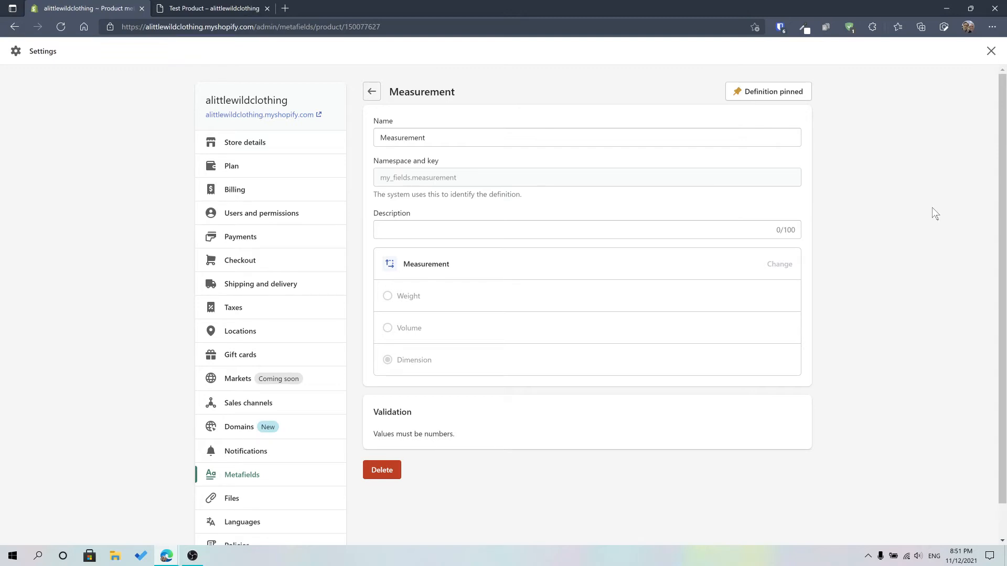
{"action": "mouse_move", "coordinate": [432, 300]}
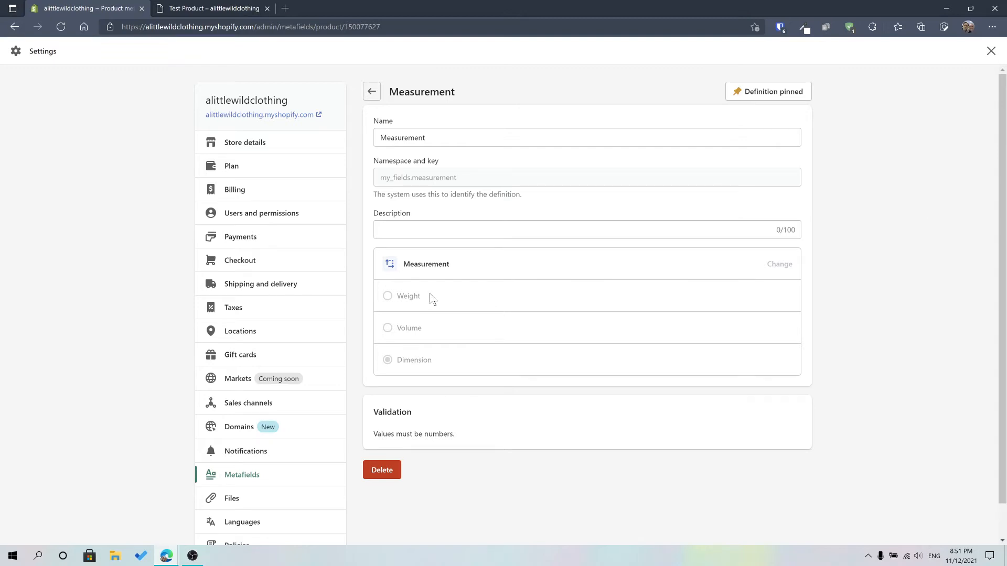
{"action": "mouse_move", "coordinate": [417, 366]}
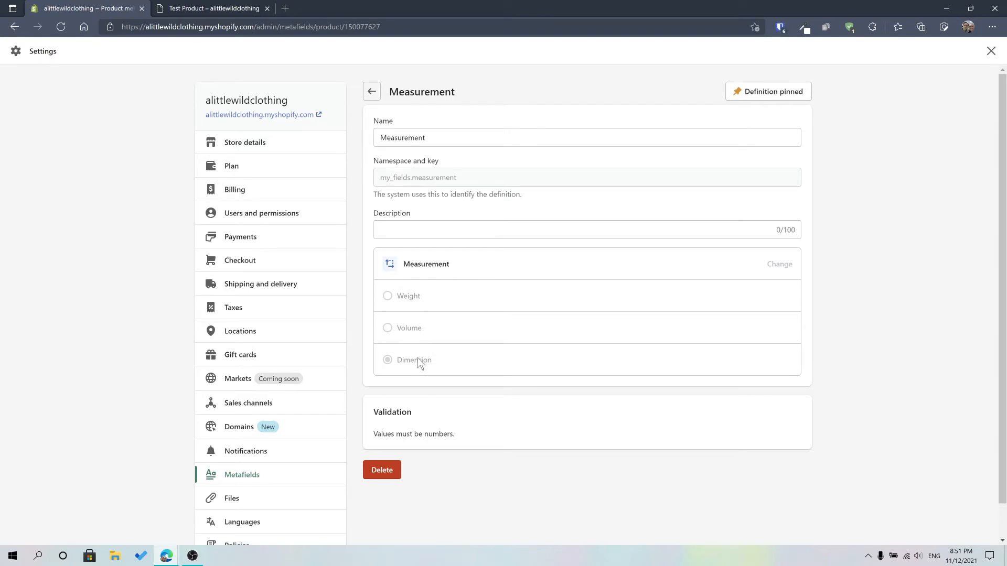
{"action": "mouse_move", "coordinate": [450, 343]}
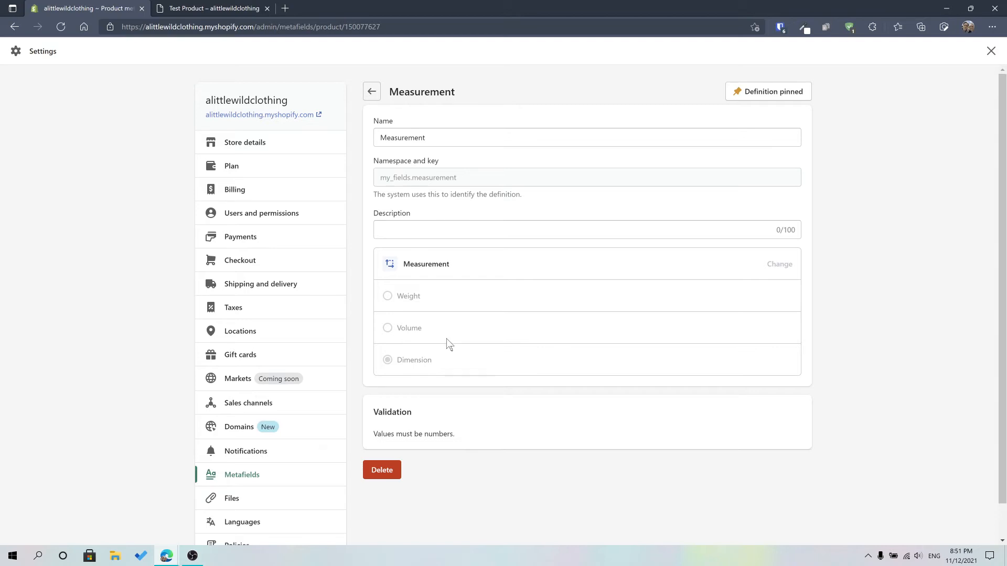
- Leave Settings, open Test Product and scroll to its Measurement metafield (10 mm)
{"action": "left_click", "coordinate": [990, 51]}
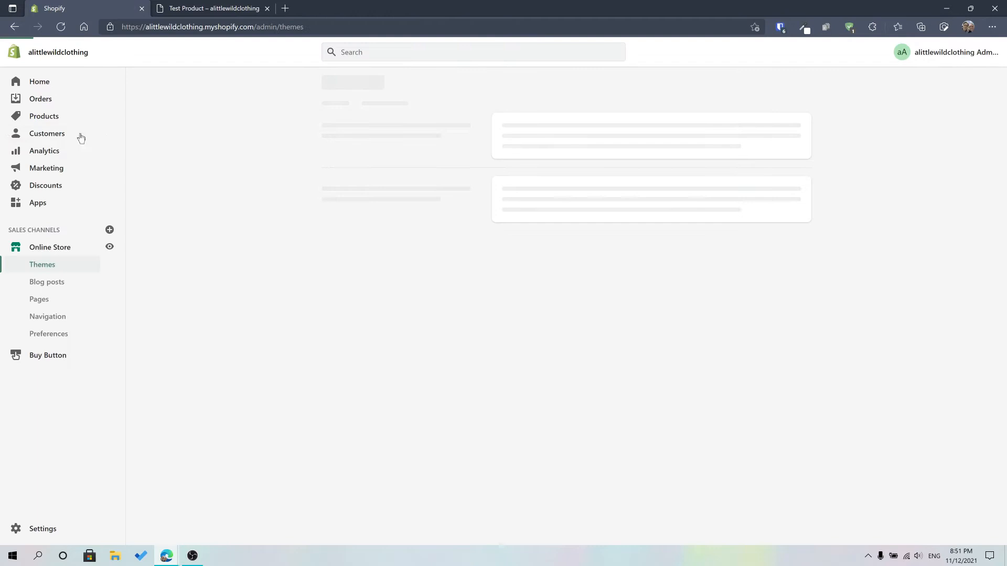
{"action": "left_click", "coordinate": [44, 116]}
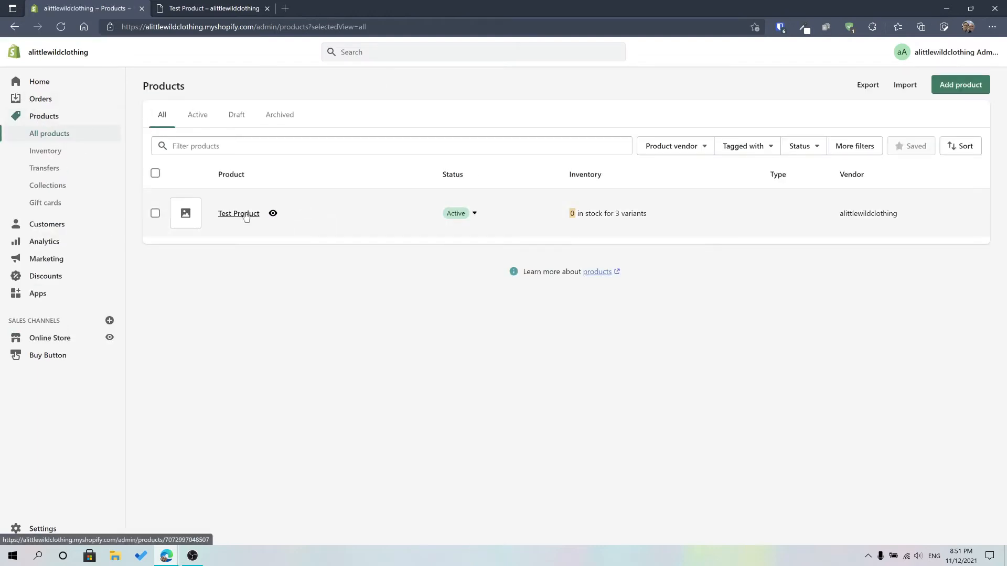
{"action": "left_click", "coordinate": [238, 214]}
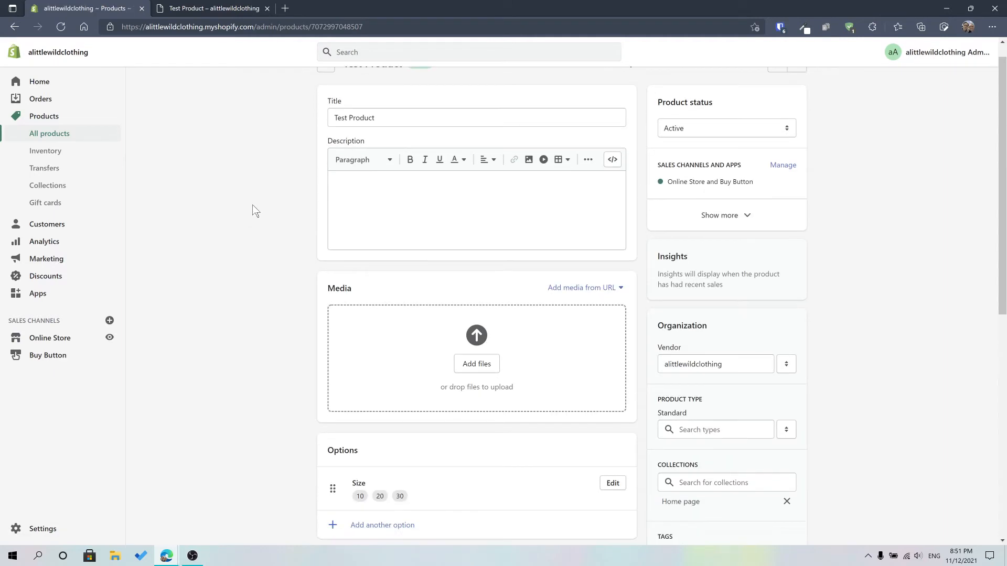
{"action": "scroll", "scroll_direction": "down", "scroll_amount": 3}
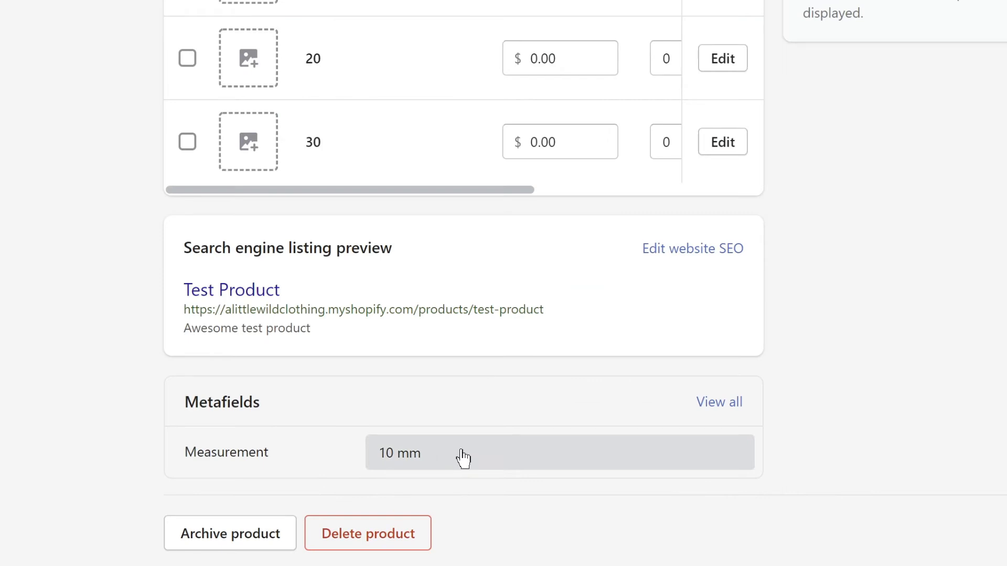
- Edit Test Product's Measurement value 10.0 and change its length unit
{"action": "left_click", "coordinate": [463, 452]}
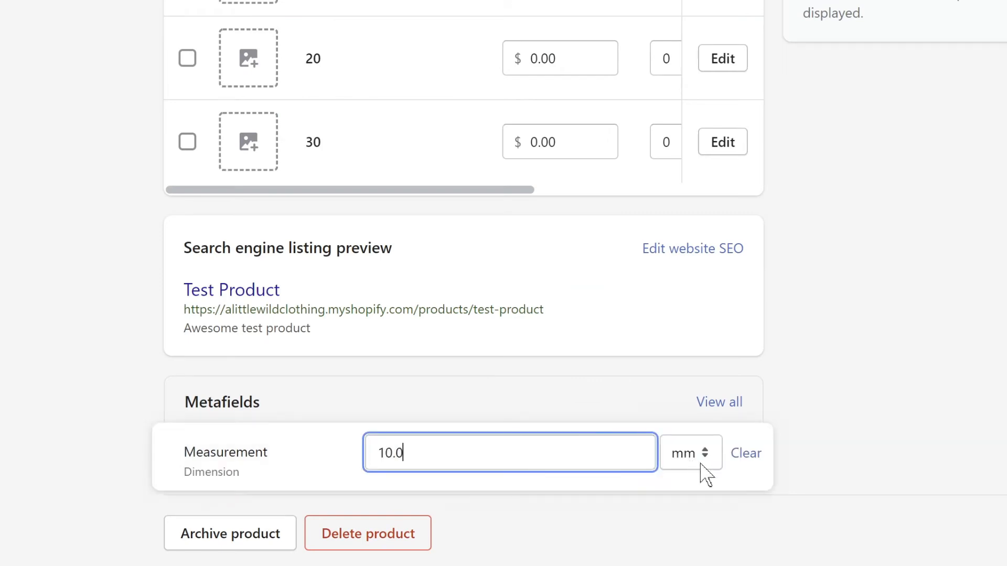
{"action": "left_click", "coordinate": [691, 452]}
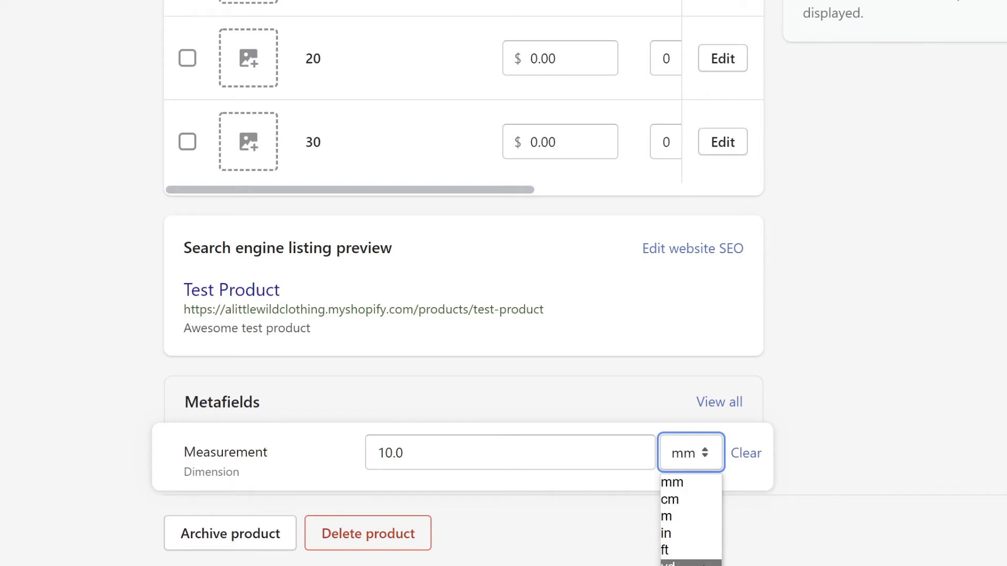
{"action": "left_click", "coordinate": [690, 452]}
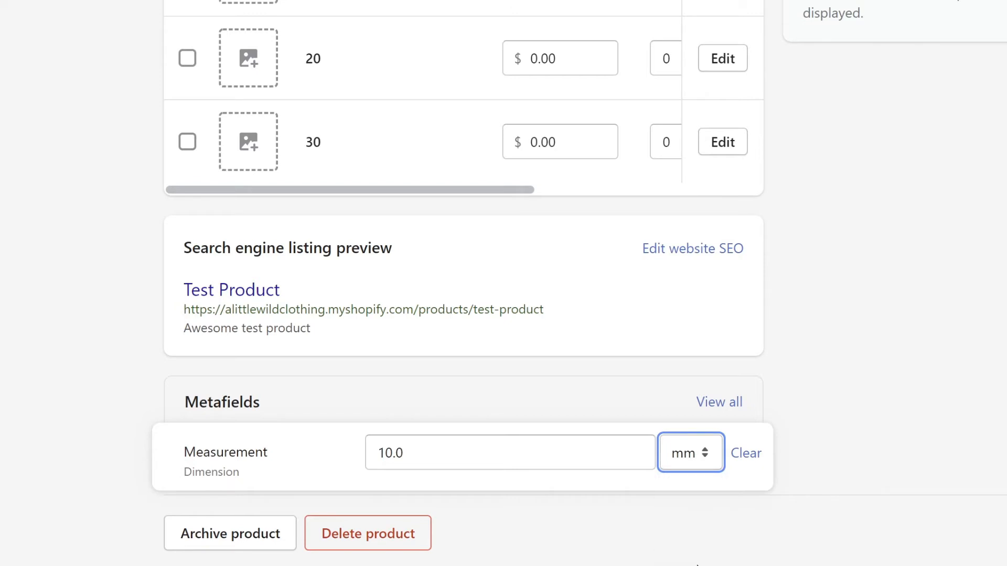
{"action": "left_click", "coordinate": [690, 452]}
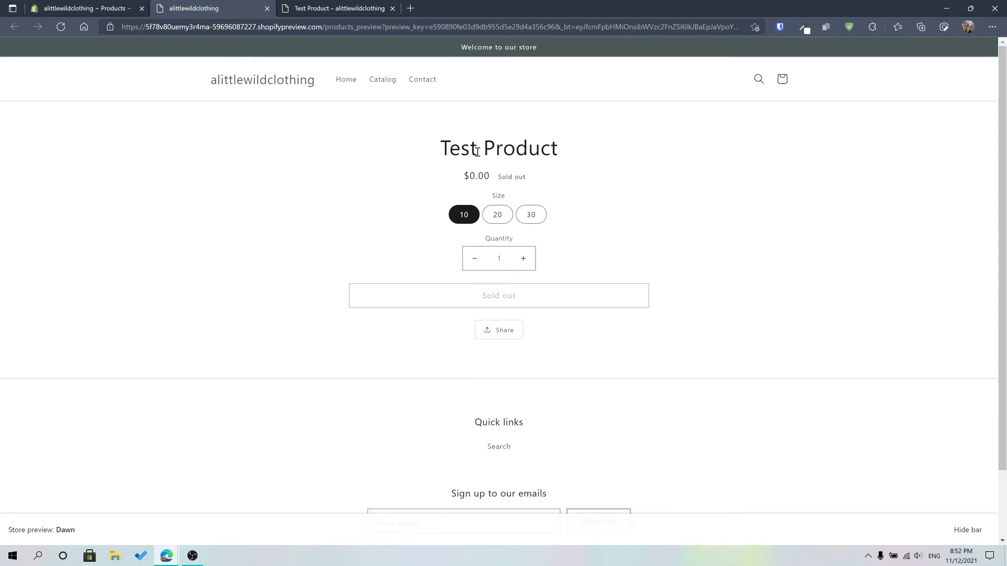
{"action": "mouse_move", "coordinate": [423, 109]}
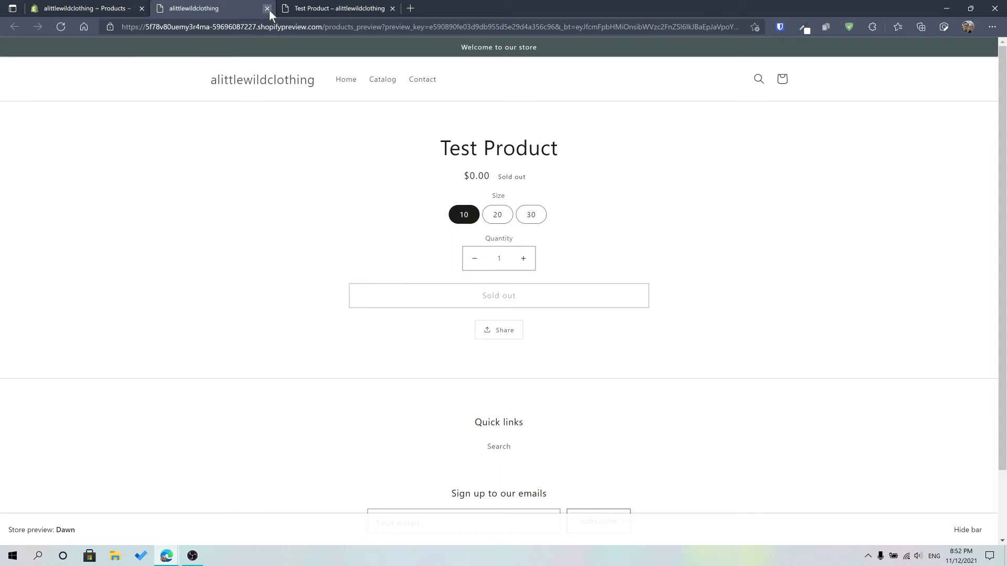
- Close the Dawn preview and reload Debut's Test Product page showing 'Measurement 10 yd'
{"action": "left_click", "coordinate": [267, 8]}
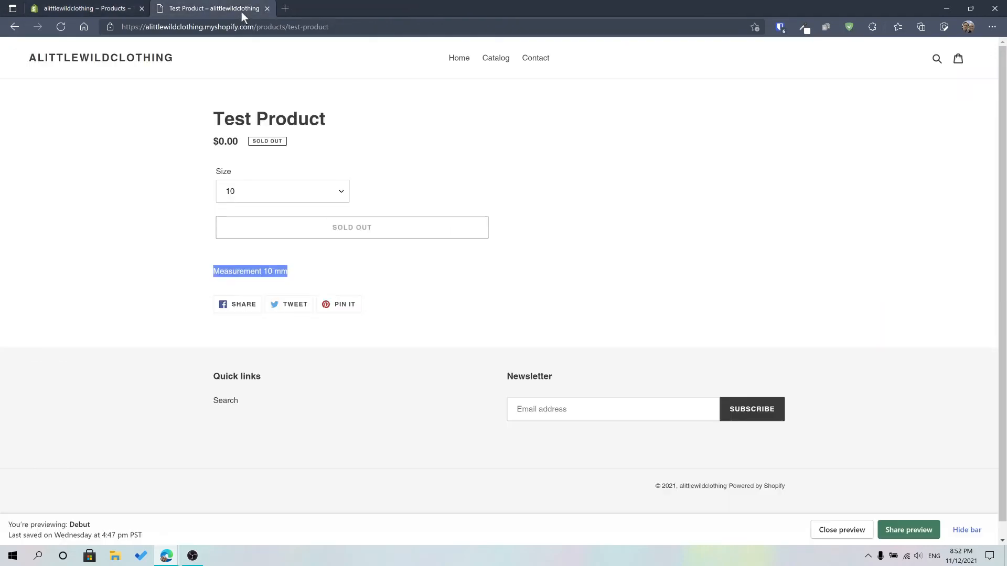
{"action": "left_click", "coordinate": [61, 26]}
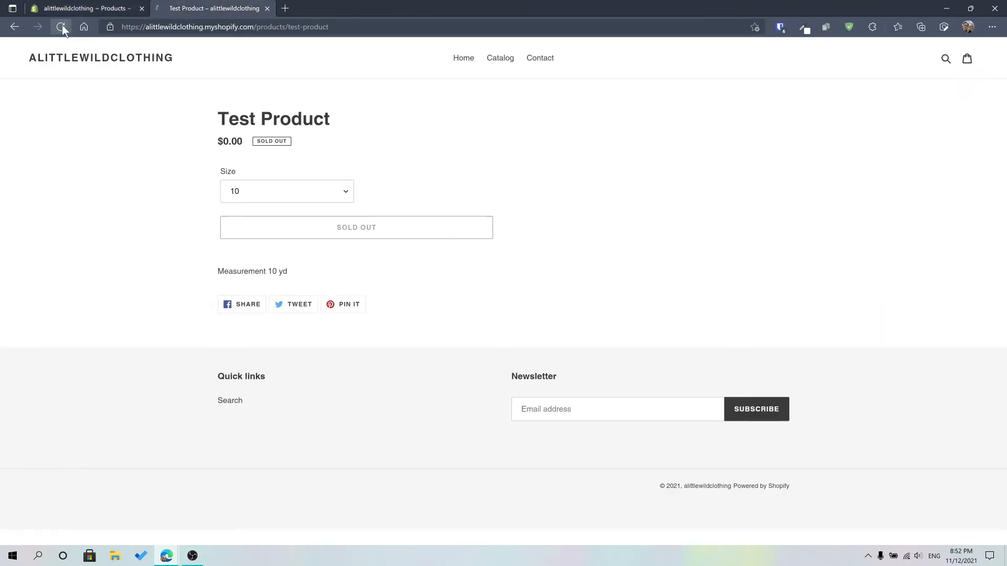
{"action": "left_click", "coordinate": [61, 27]}
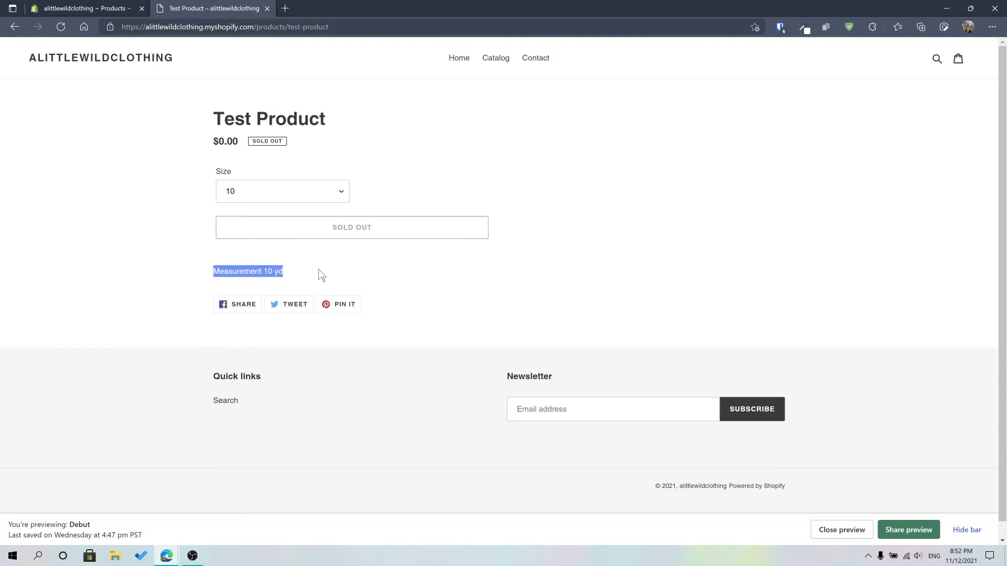
{"action": "mouse_move", "coordinate": [76, 33]}
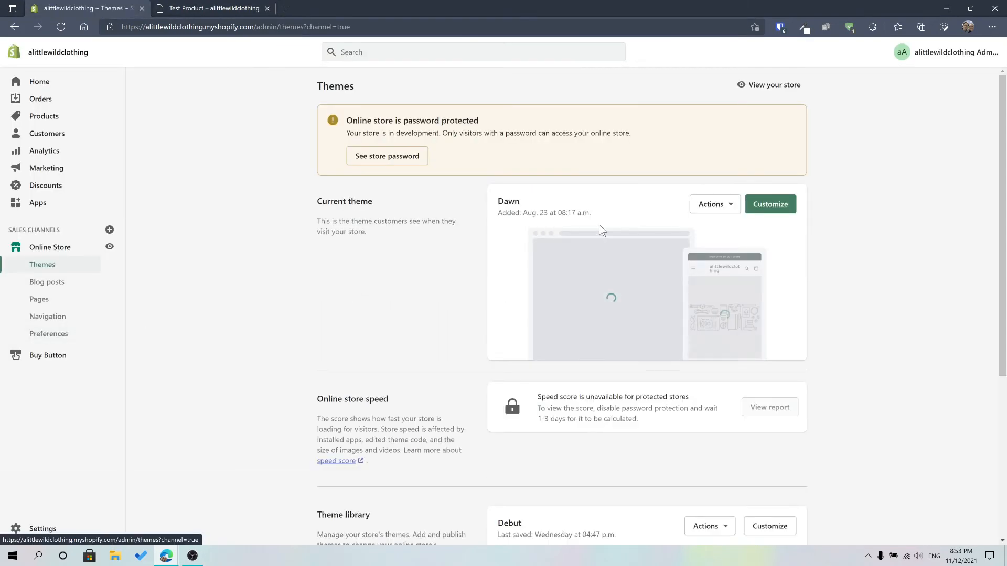
- Open Debut's Edit code from its Actions menu and scroll product-template.liquid
{"action": "left_click", "coordinate": [705, 270]}
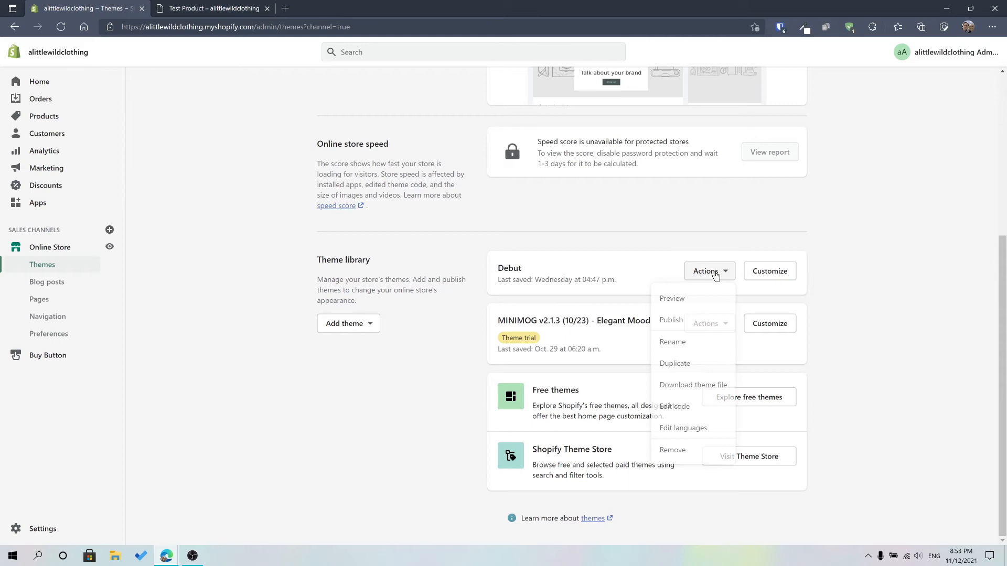
{"action": "left_click", "coordinate": [674, 407]}
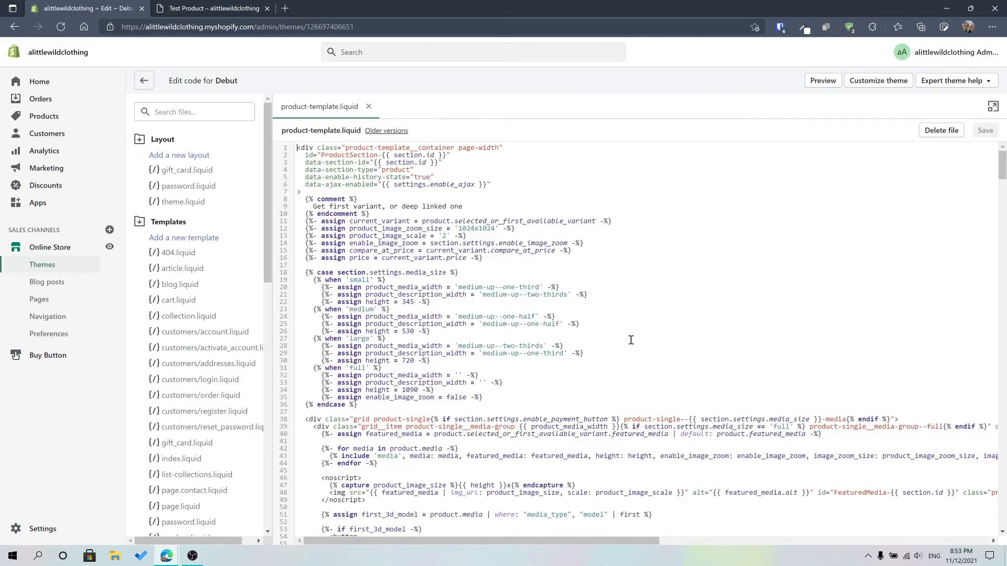
{"action": "mouse_move", "coordinate": [654, 270]}
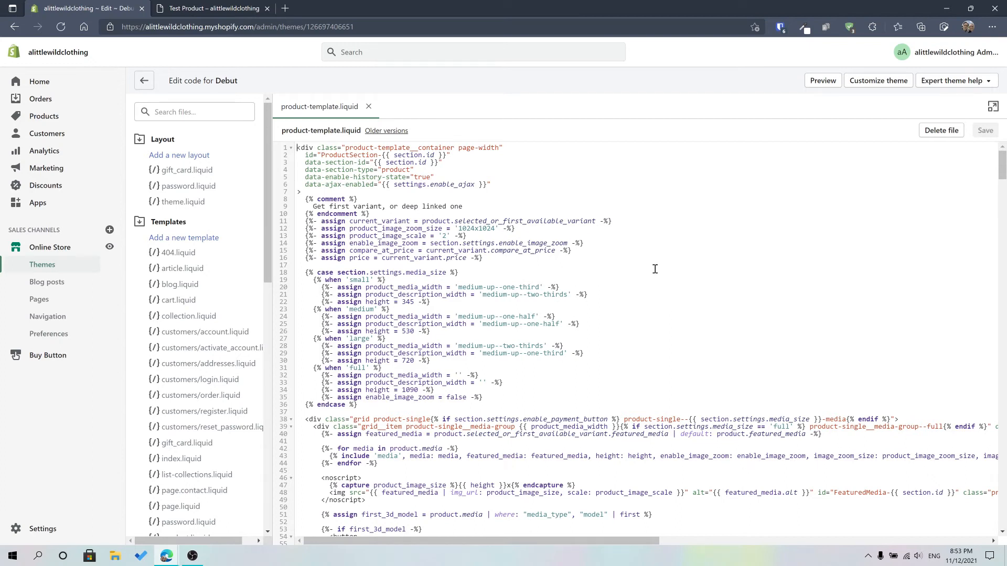
{"action": "scroll", "scroll_direction": "down", "scroll_amount": 3}
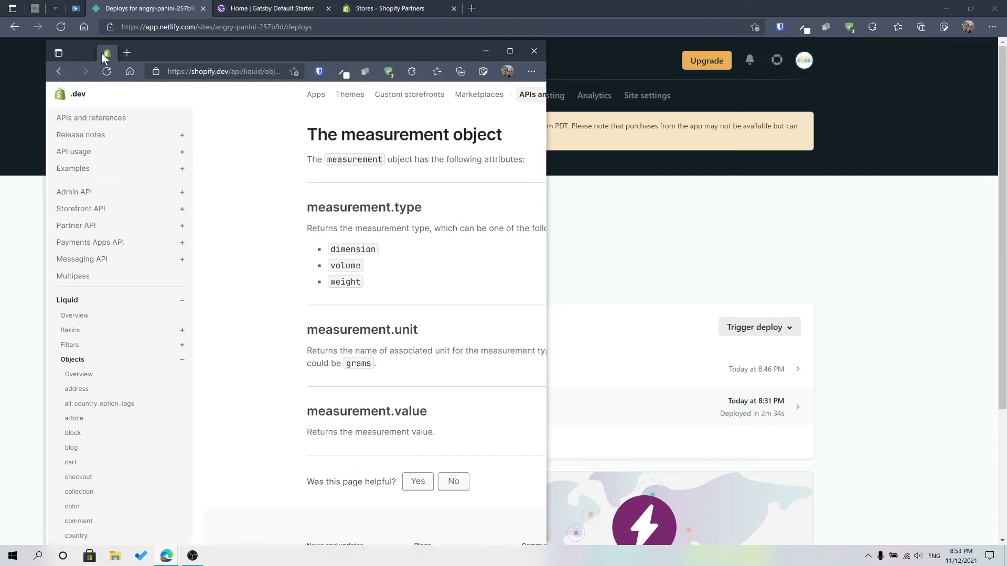
- Expand the shopify.dev measurement object docs, then return to the Debut code editor
{"action": "left_click", "coordinate": [509, 50]}
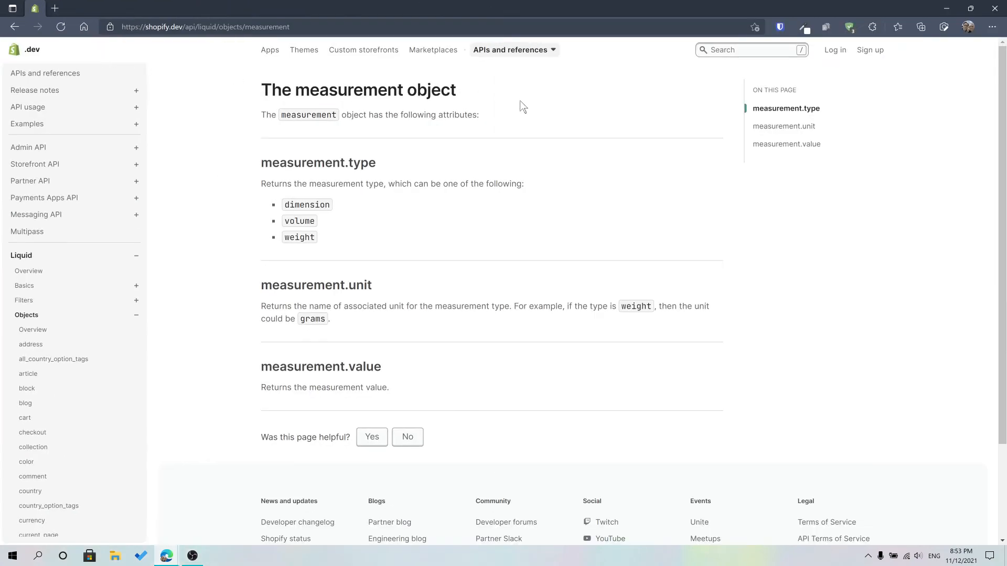
{"action": "mouse_move", "coordinate": [284, 212]}
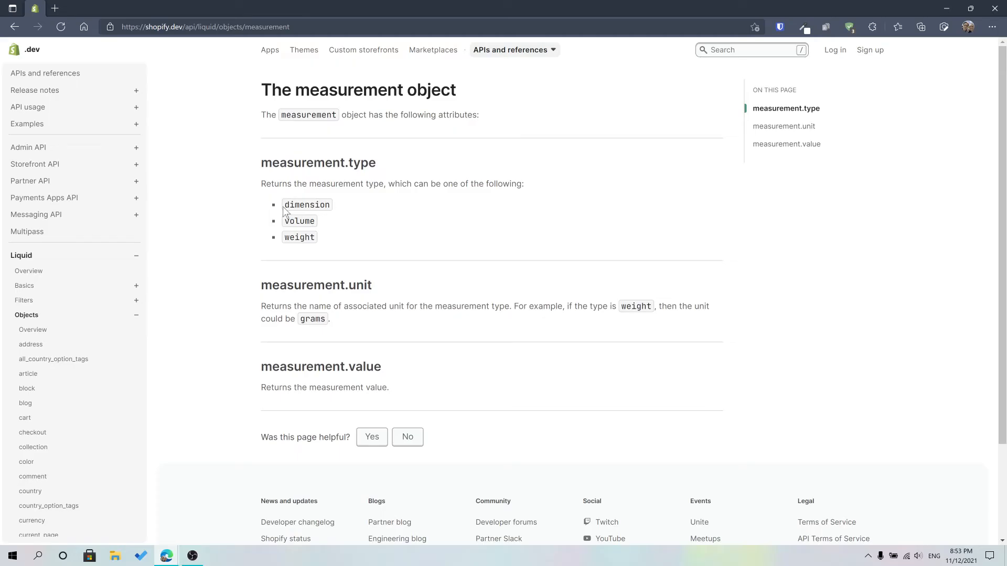
{"action": "mouse_move", "coordinate": [319, 248]}
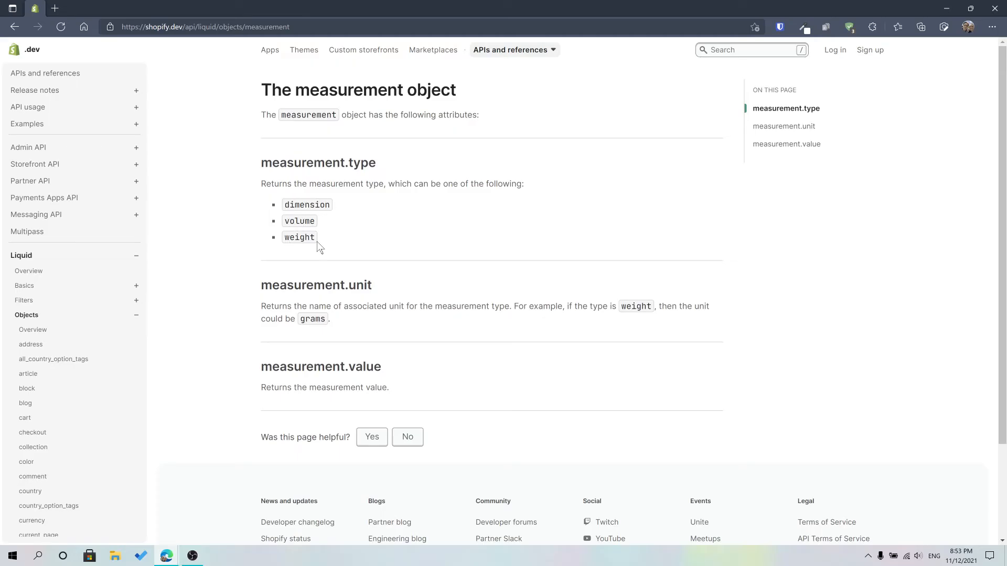
{"action": "mouse_move", "coordinate": [441, 308]}
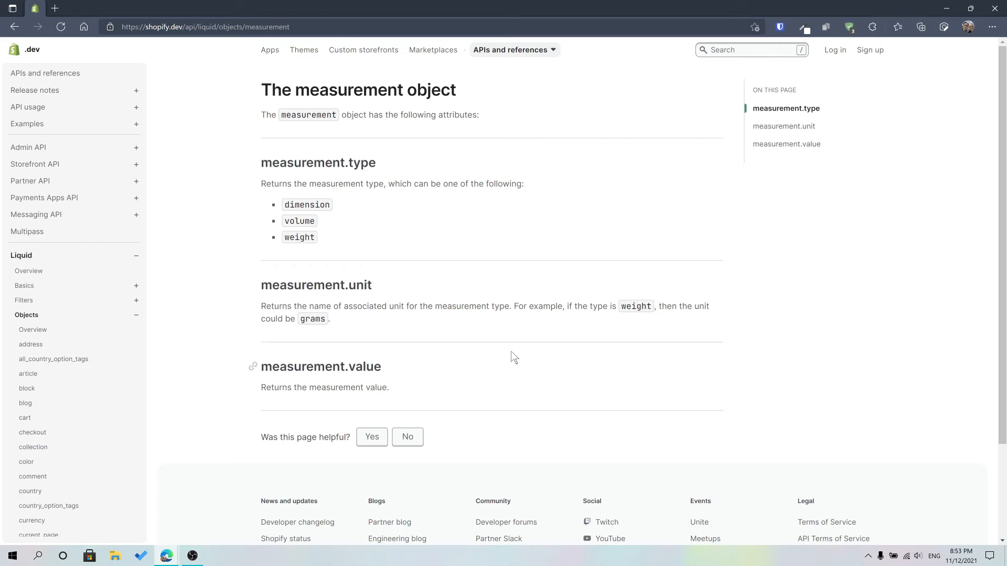
{"action": "mouse_move", "coordinate": [163, 550]}
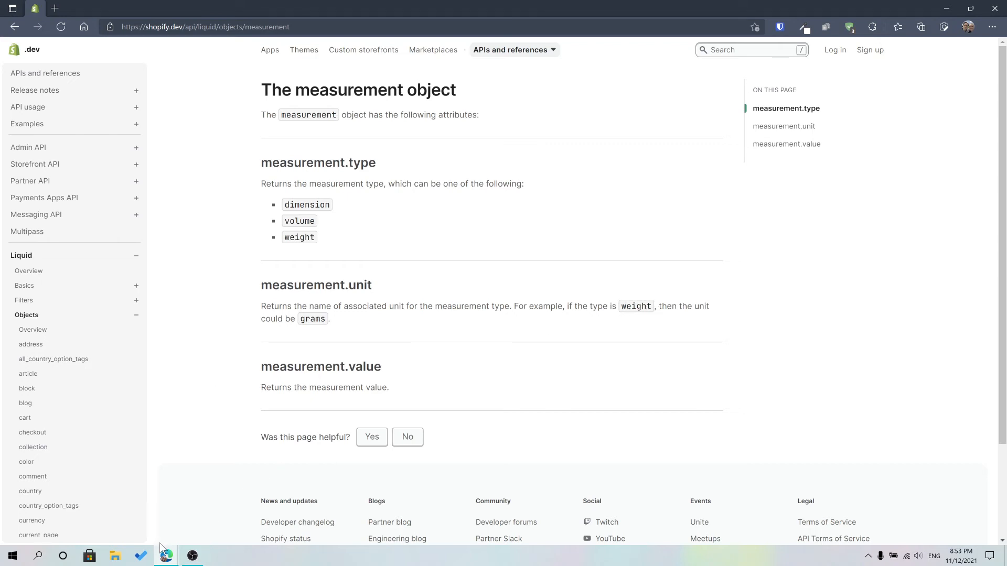
{"action": "mouse_move", "coordinate": [165, 555]}
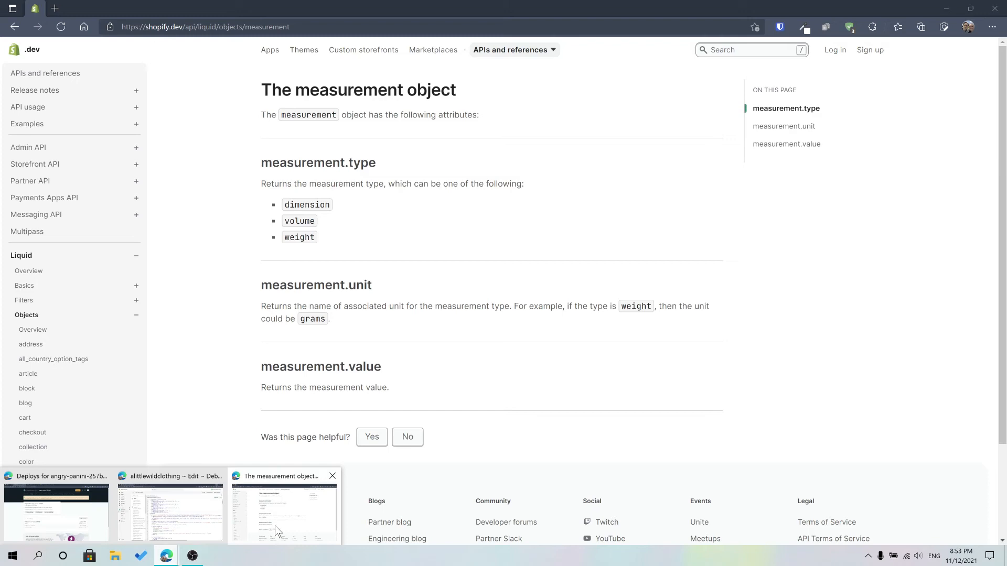
{"action": "left_click", "coordinate": [170, 507]}
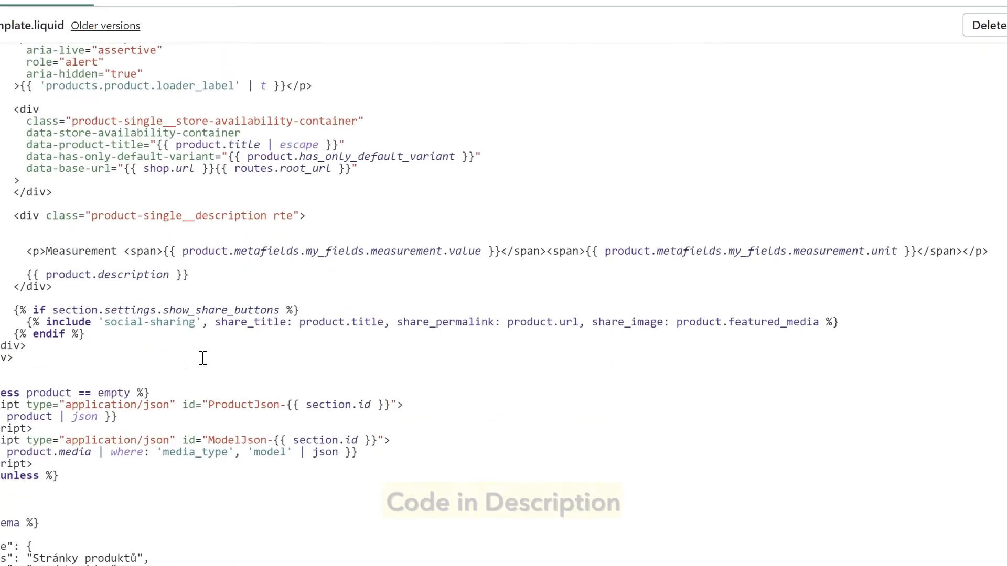
{"action": "scroll", "scroll_direction": "up", "scroll_amount": 3}
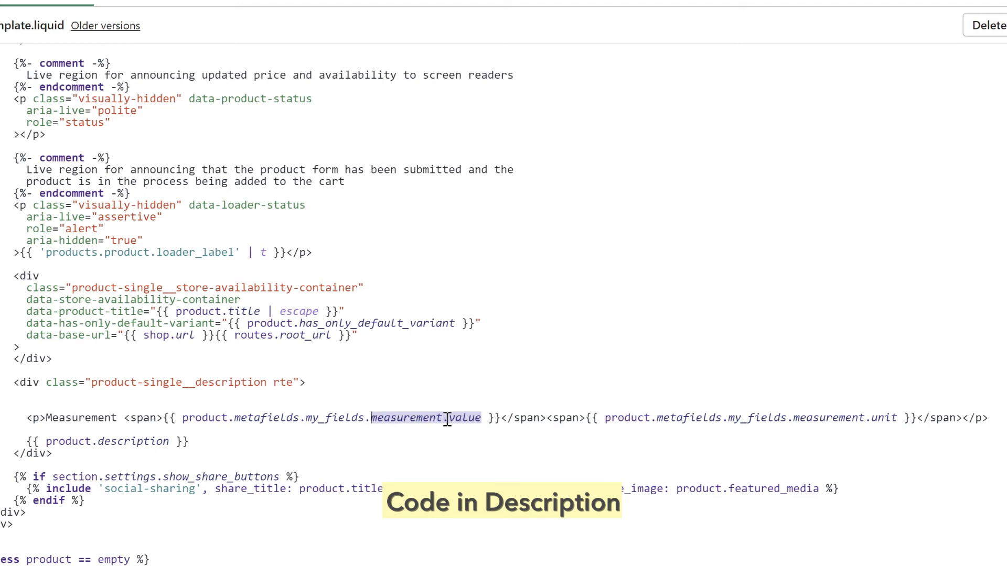
{"action": "mouse_move", "coordinate": [906, 420]}
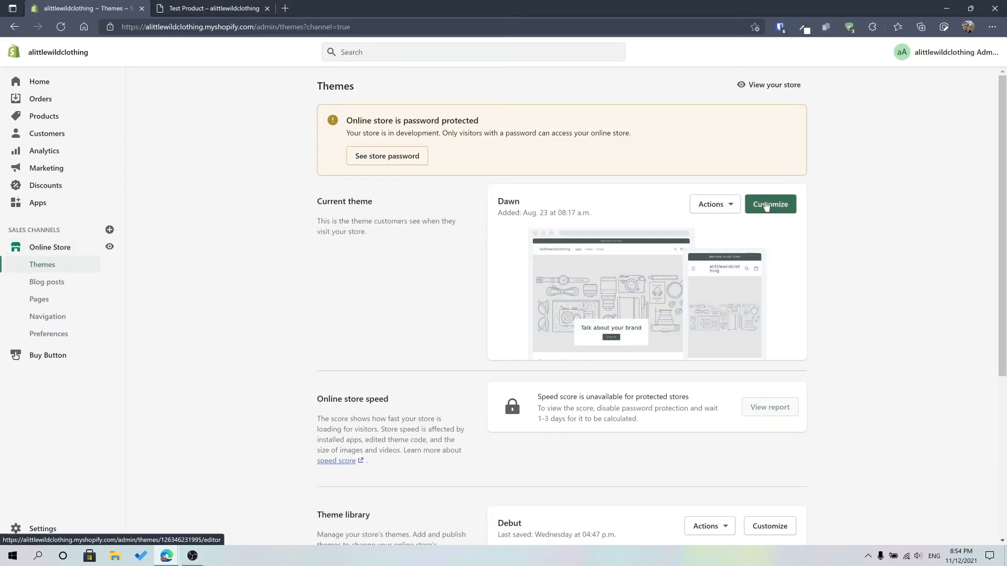
- Customize the Dawn theme and open its Products > Default product template
{"action": "left_click", "coordinate": [769, 203]}
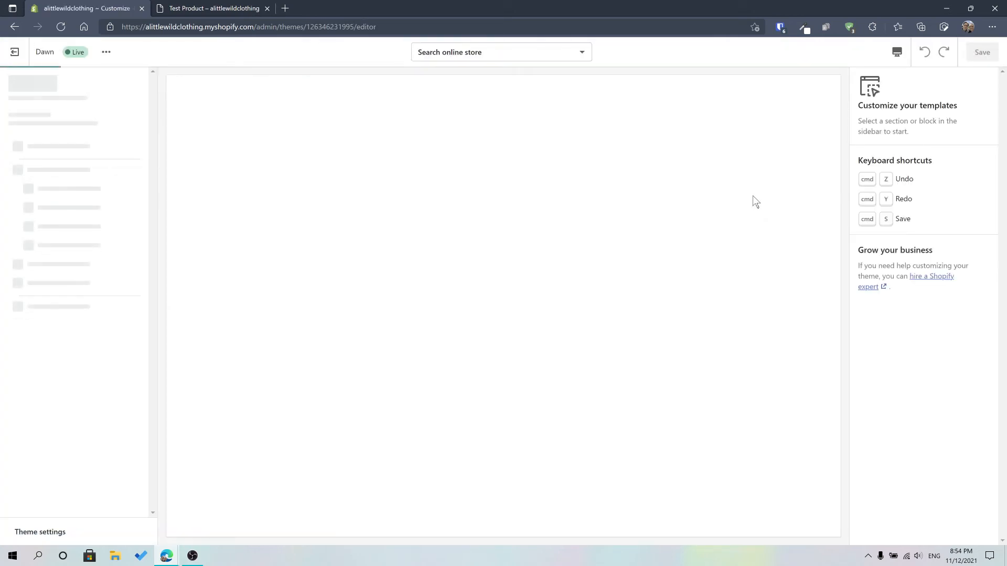
{"action": "left_click", "coordinate": [501, 52]}
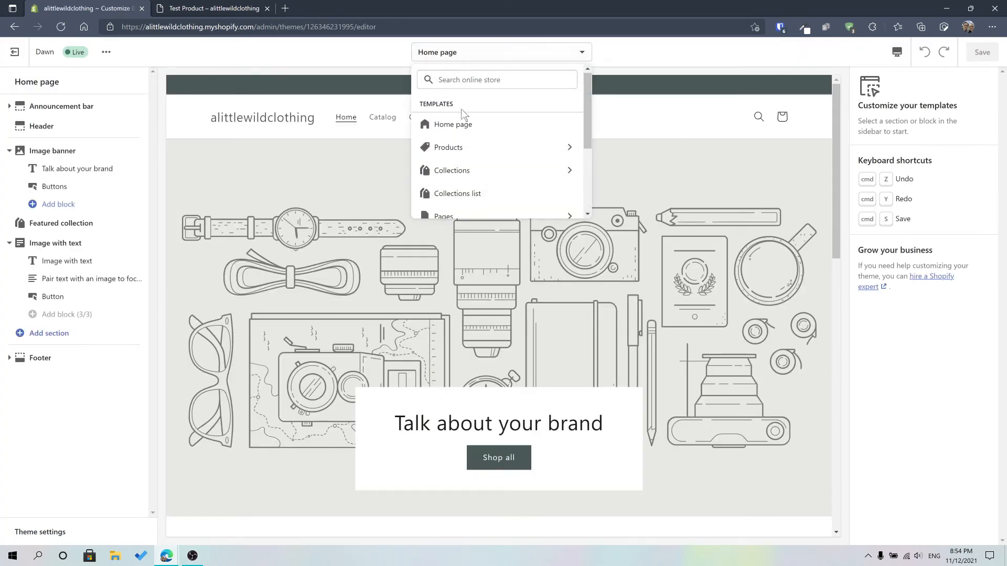
{"action": "left_click", "coordinate": [447, 147]}
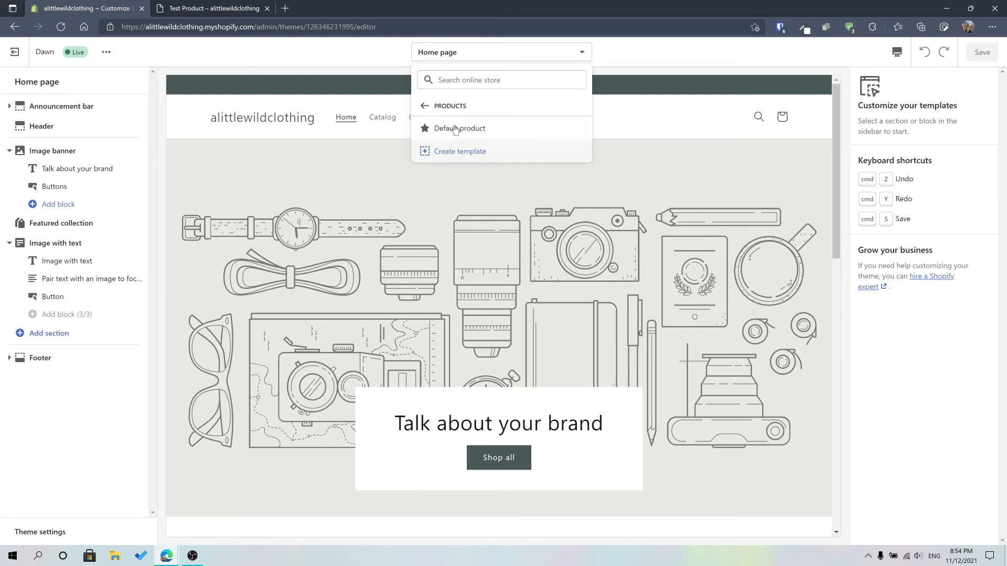
{"action": "left_click", "coordinate": [458, 128]}
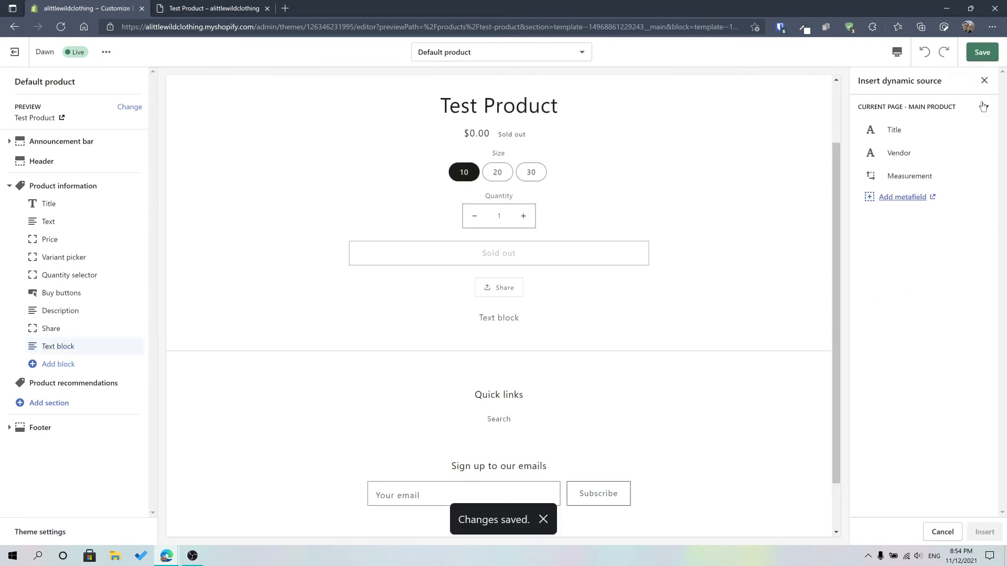
- Replace the Text block content with only the Measurement dynamic source, reading '10 yd'
{"action": "left_click", "coordinate": [909, 176]}
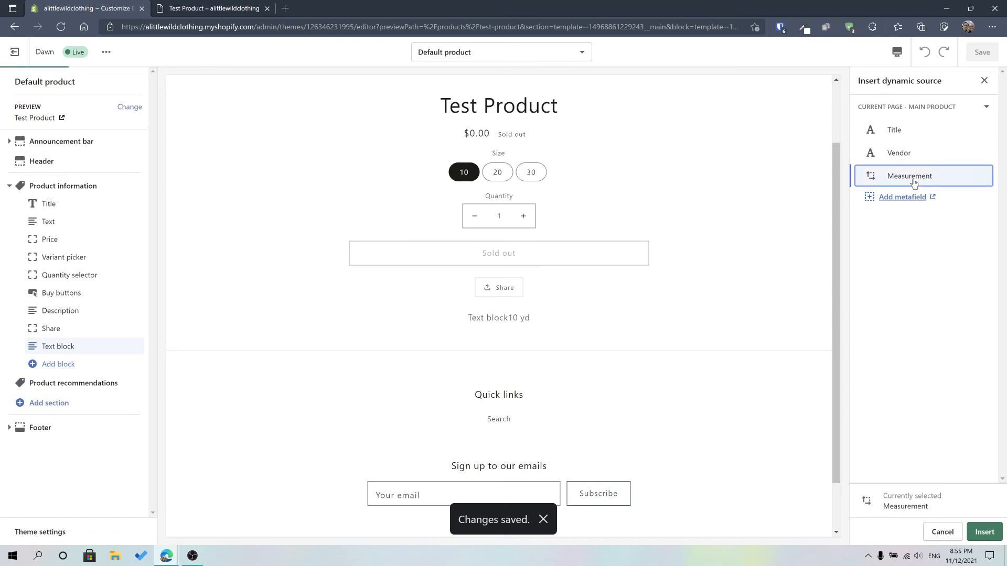
{"action": "left_click", "coordinate": [983, 531]}
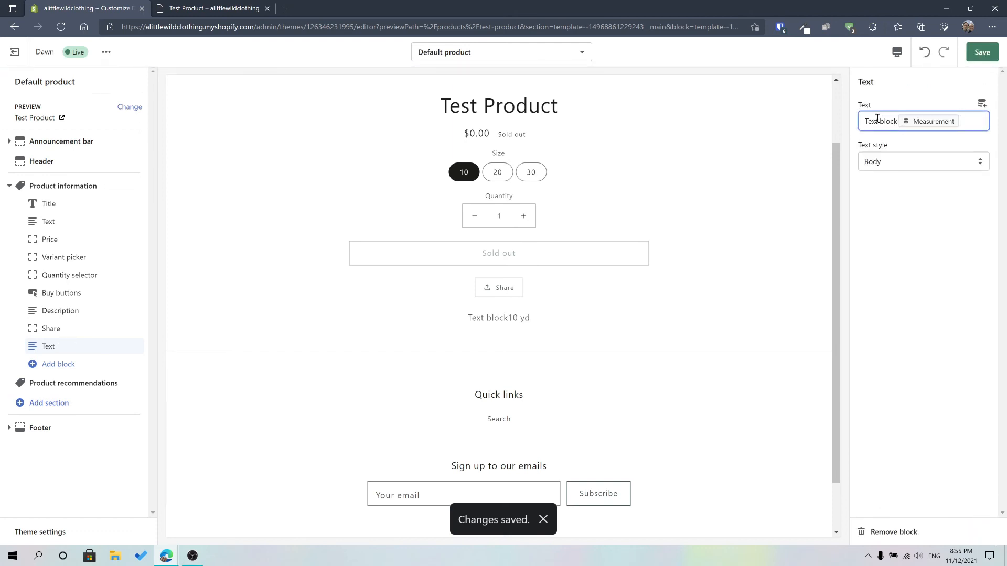
{"action": "double_click", "coordinate": [881, 121]}
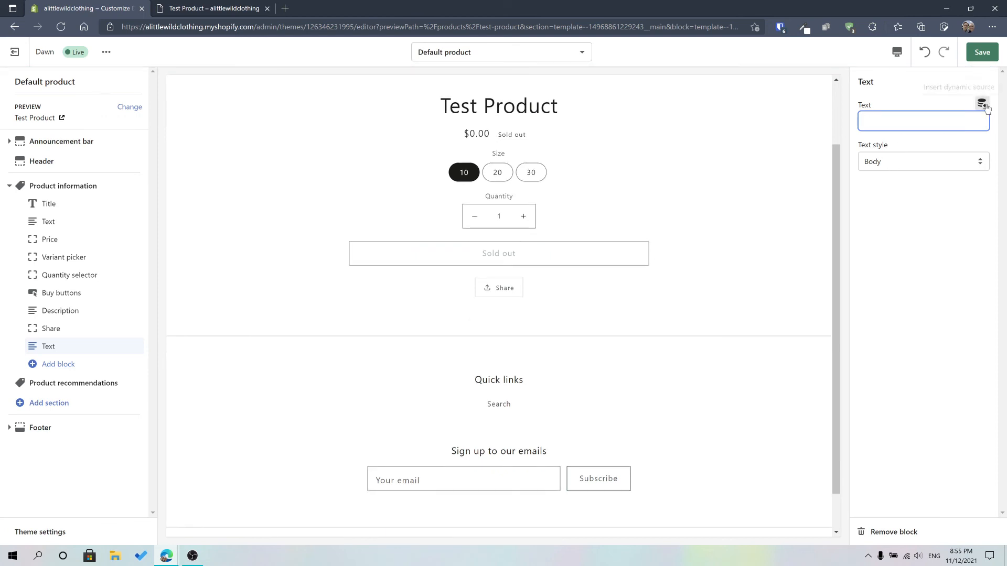
{"action": "left_click", "coordinate": [982, 103]}
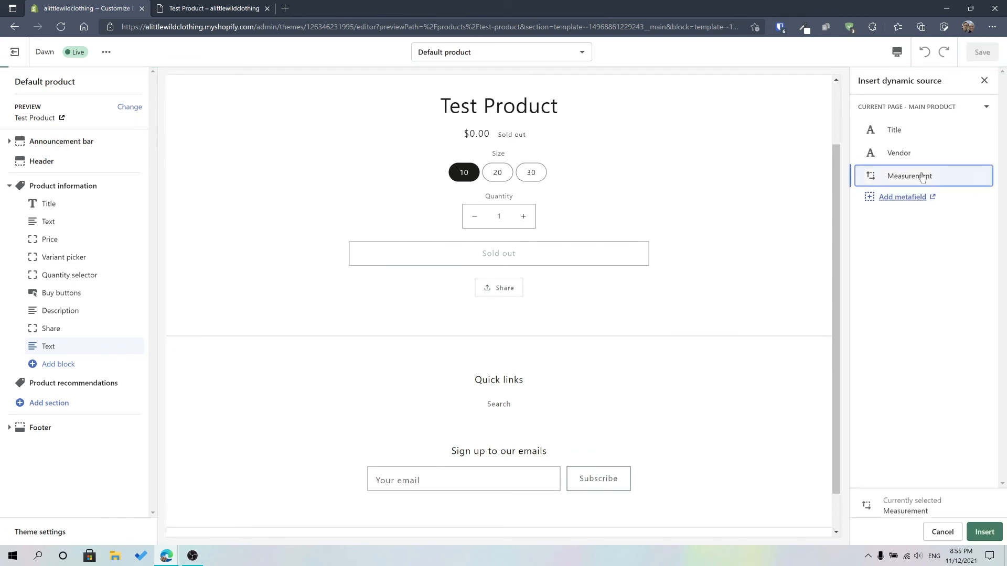
{"action": "left_click", "coordinate": [983, 532]}
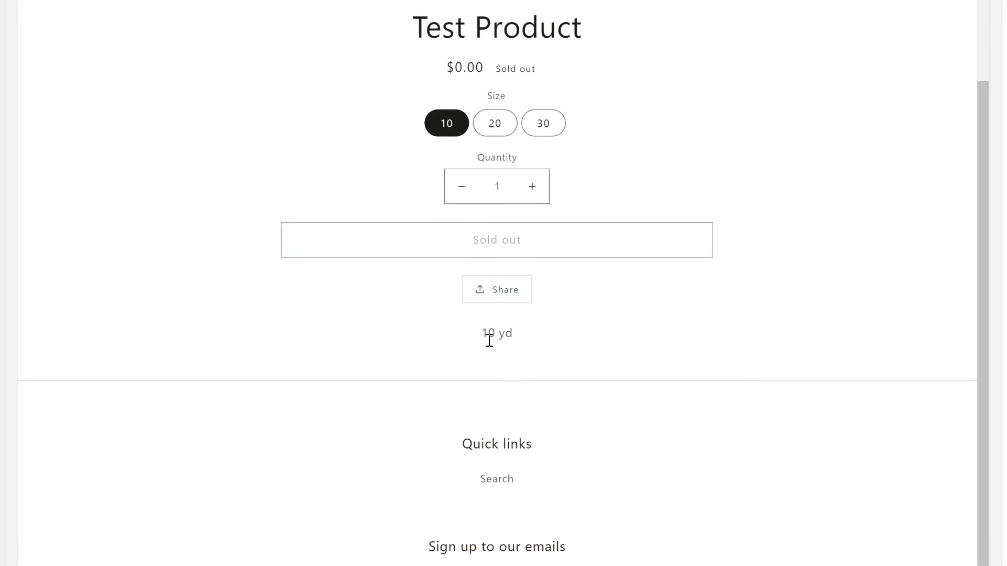
{"action": "double_click", "coordinate": [487, 333]}
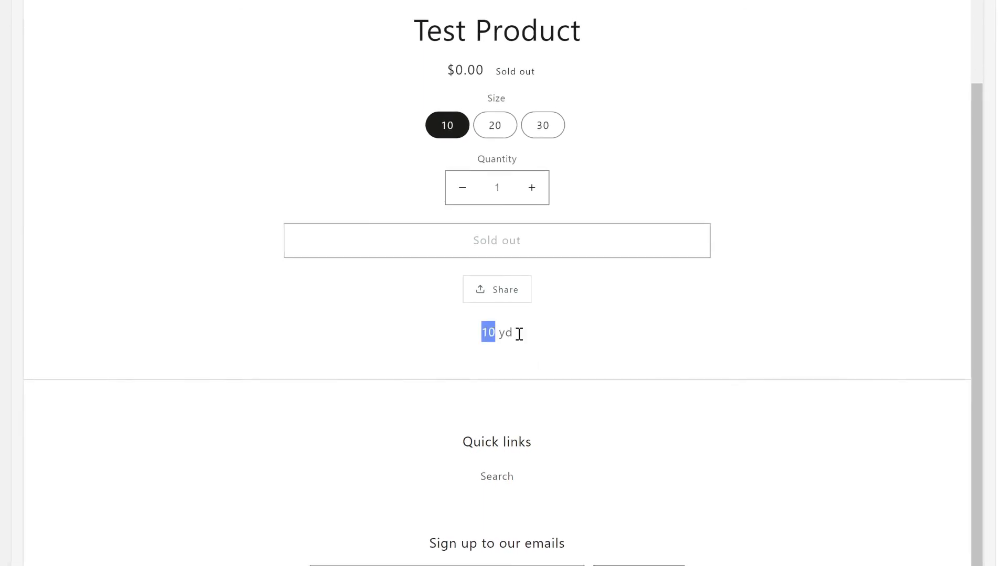